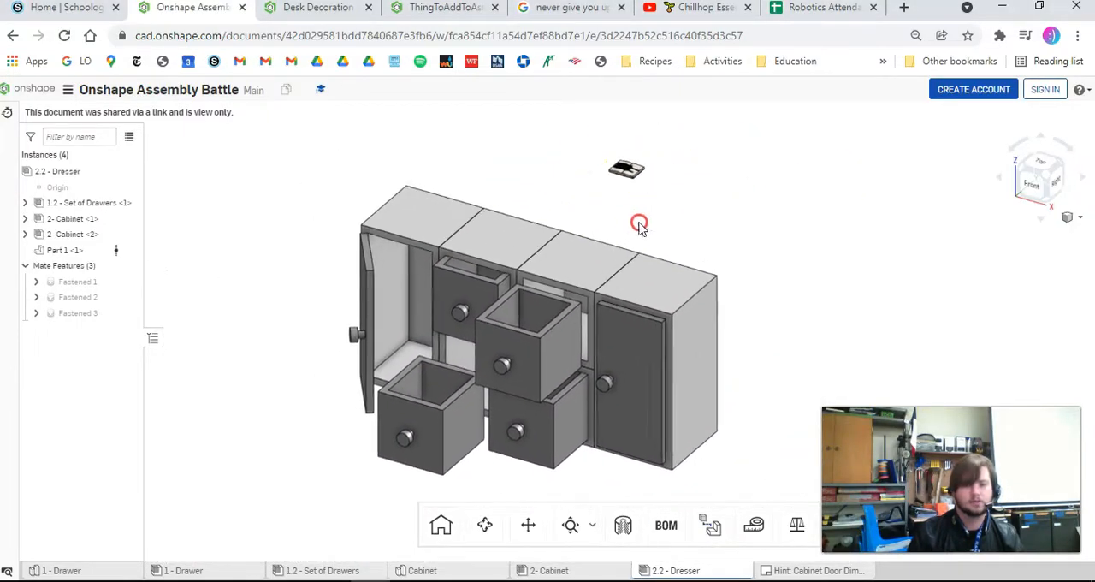
Step: Add a new empty Part Studio 1 to the dresser assembly document
{"action": "left_click_drag", "start_coordinate": [640, 223], "coordinate": [563, 179]}
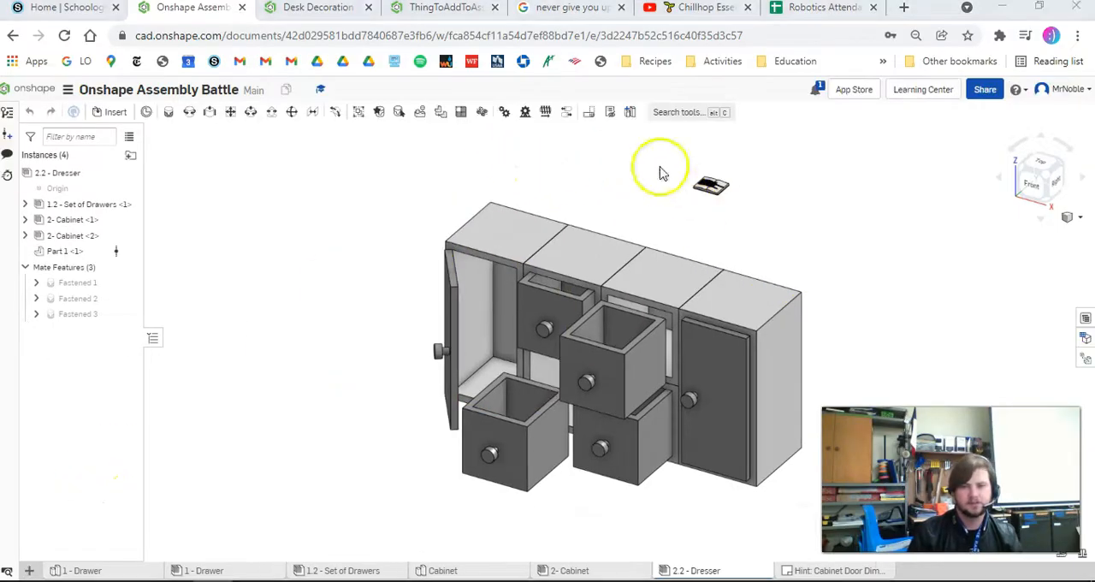
{"action": "left_click", "coordinate": [65, 251]}
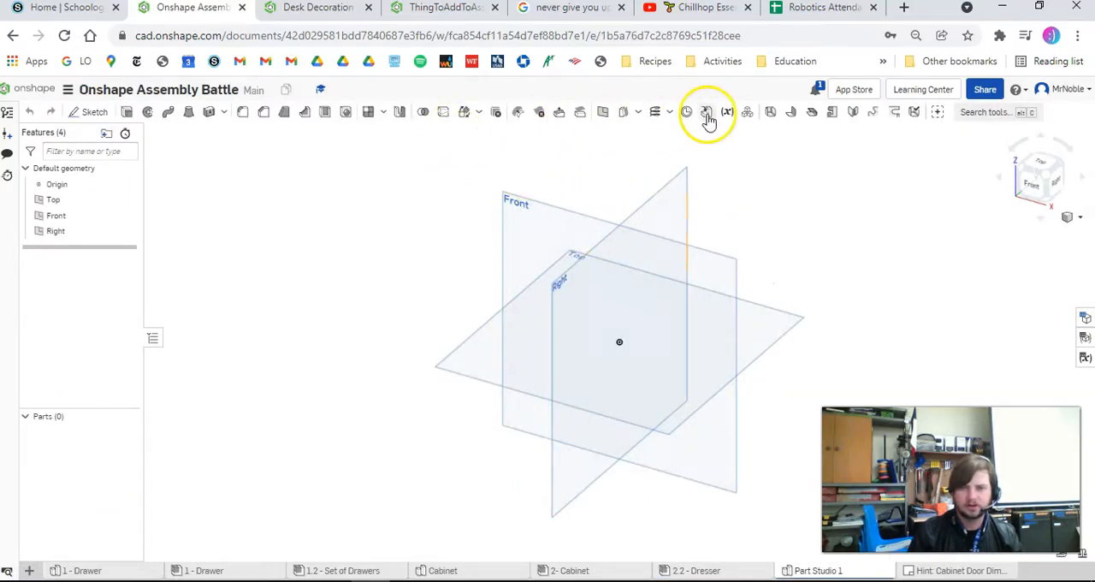
Step: Derive the open-book part from ThingToAddToAssembly's Part Studio 1 into this Part Studio
{"action": "left_click", "coordinate": [707, 112]}
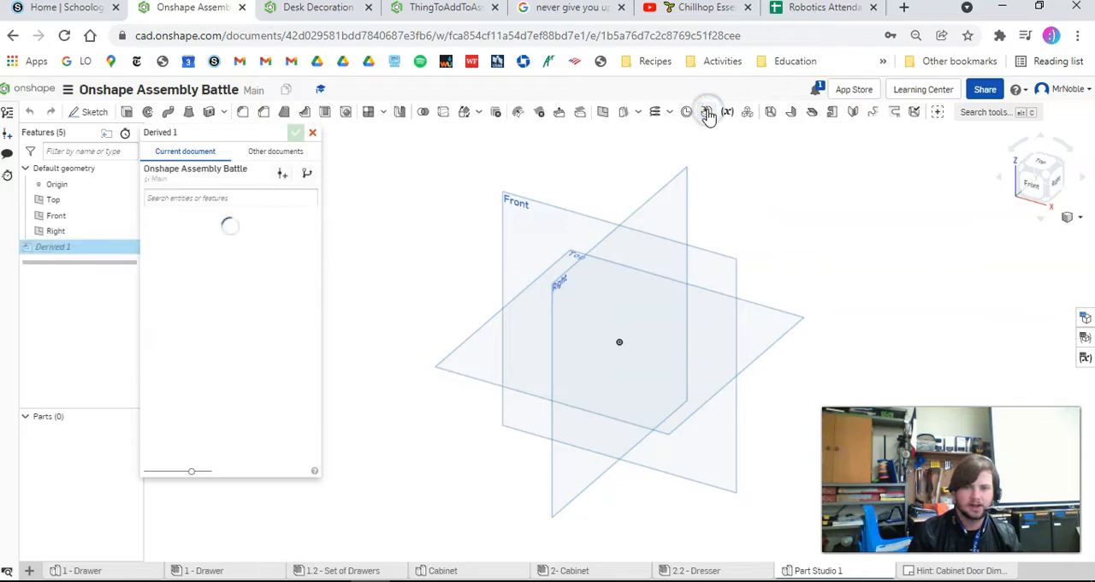
{"action": "left_click", "coordinate": [276, 151]}
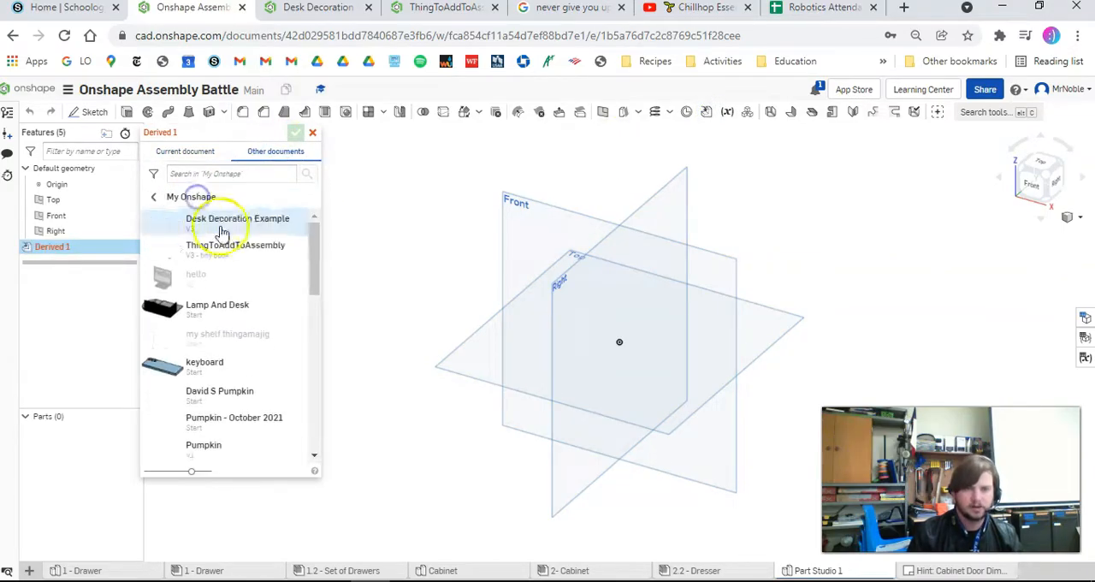
{"action": "left_click", "coordinate": [236, 245]}
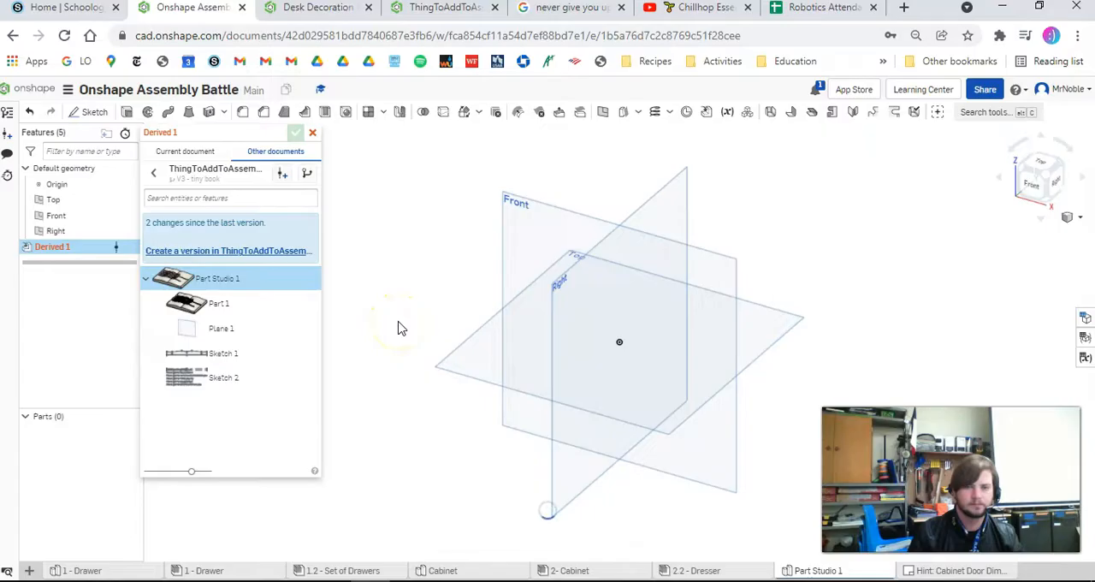
{"action": "mouse_move", "coordinate": [397, 322]}
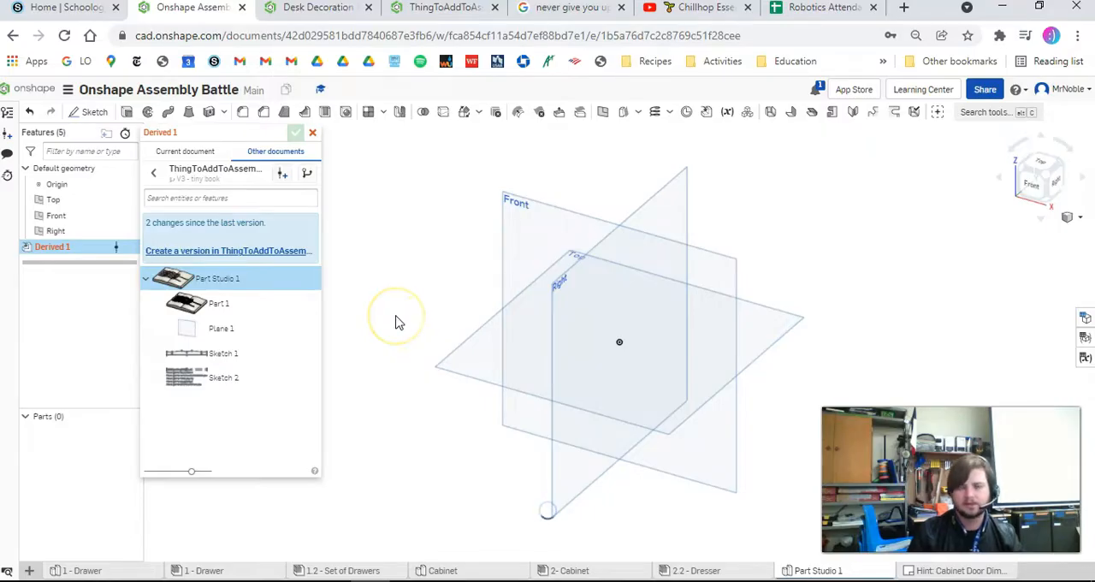
{"action": "left_click", "coordinate": [295, 133]}
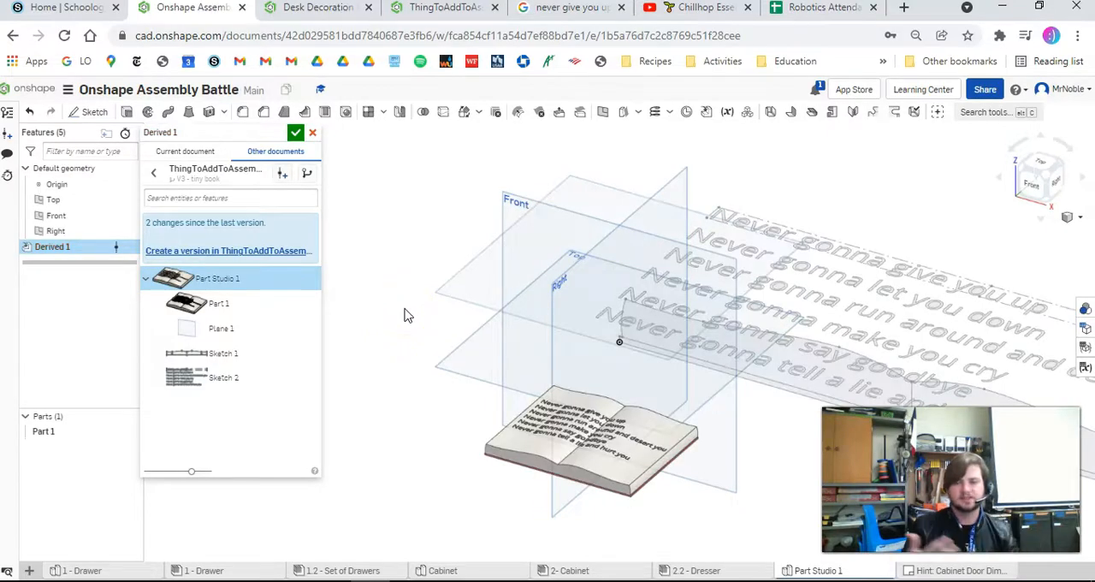
{"action": "left_click_drag", "start_coordinate": [408, 314], "coordinate": [609, 453]}
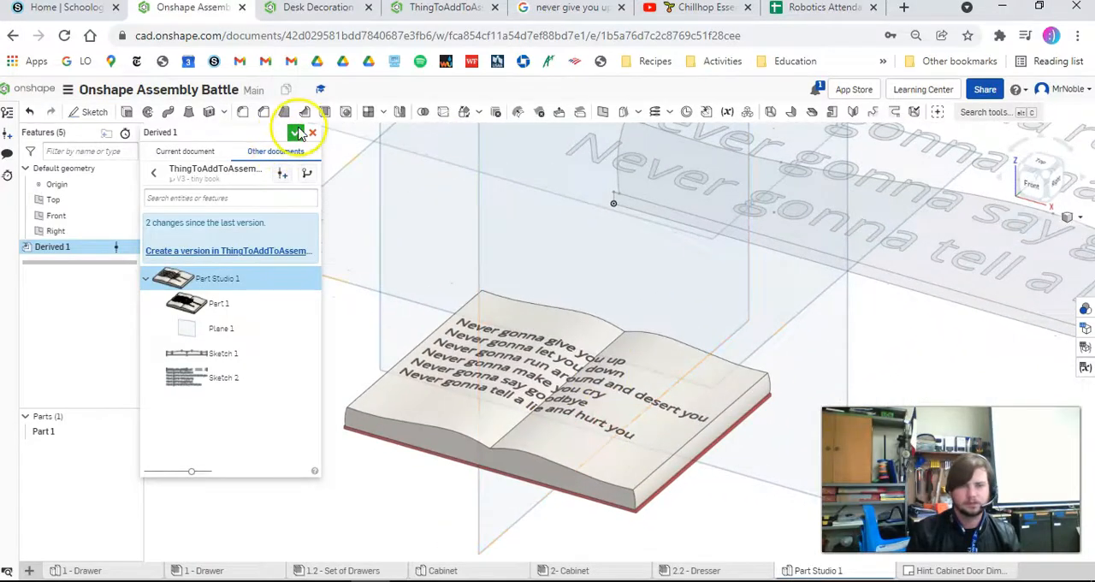
{"action": "left_click", "coordinate": [297, 132]}
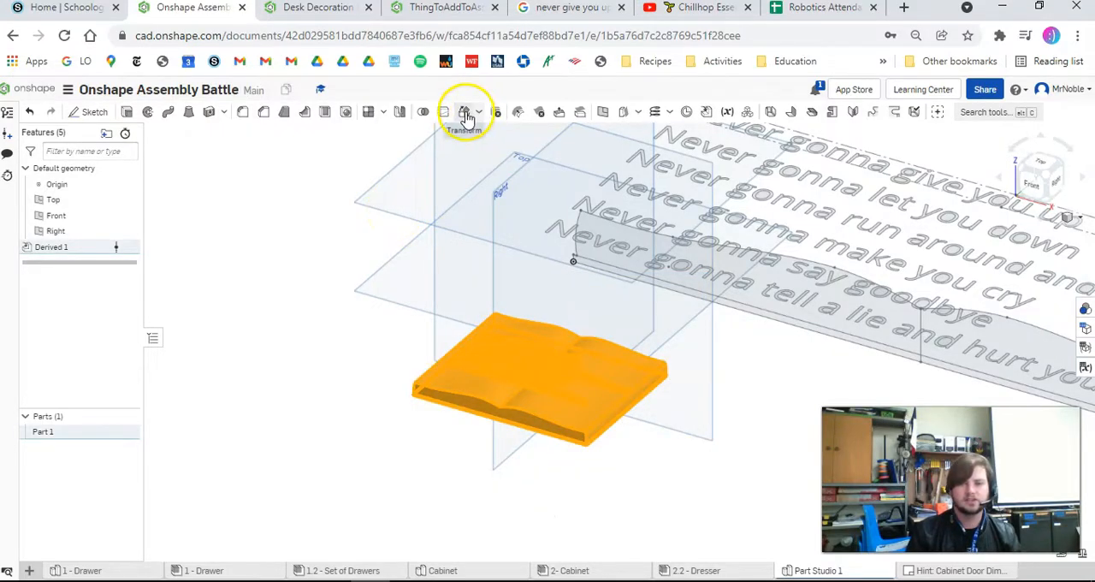
Step: Start a Transform feature on the derived book Part 1
{"action": "left_click", "coordinate": [468, 112]}
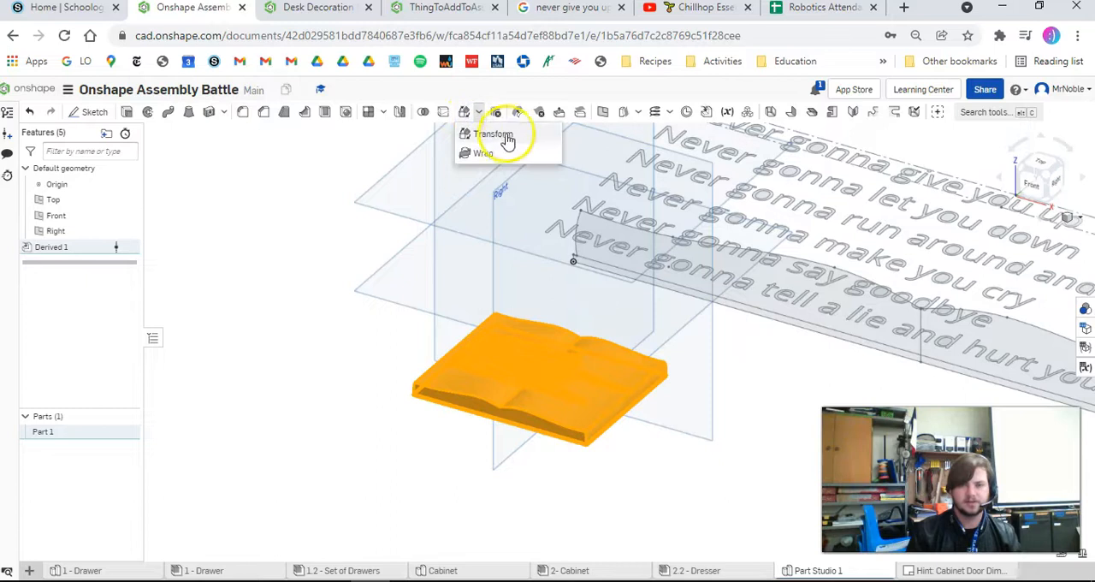
{"action": "mouse_move", "coordinate": [998, 118]}
{"action": "type", "text": "transform"}
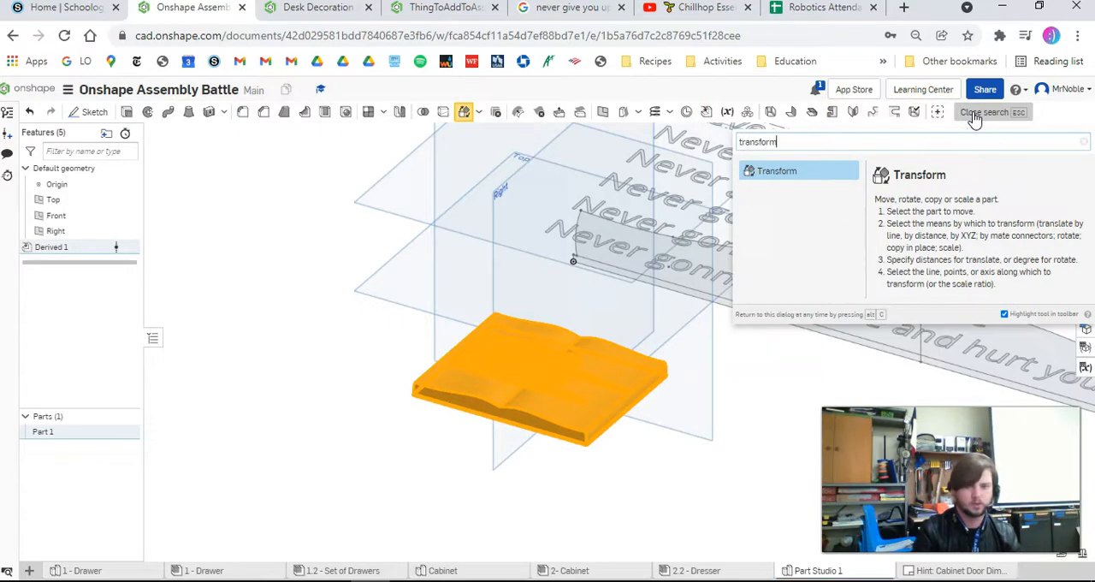
{"action": "left_click", "coordinate": [992, 112]}
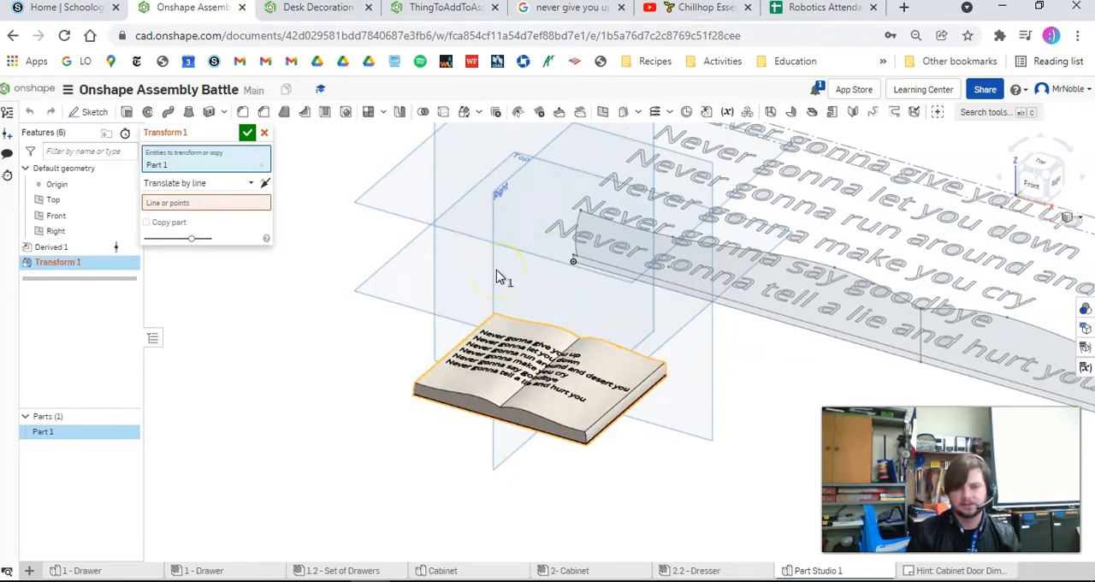
Step: Scale the book uniformly by 2.5 about a corner vertex and confirm Transform 1
{"action": "left_click", "coordinate": [205, 182]}
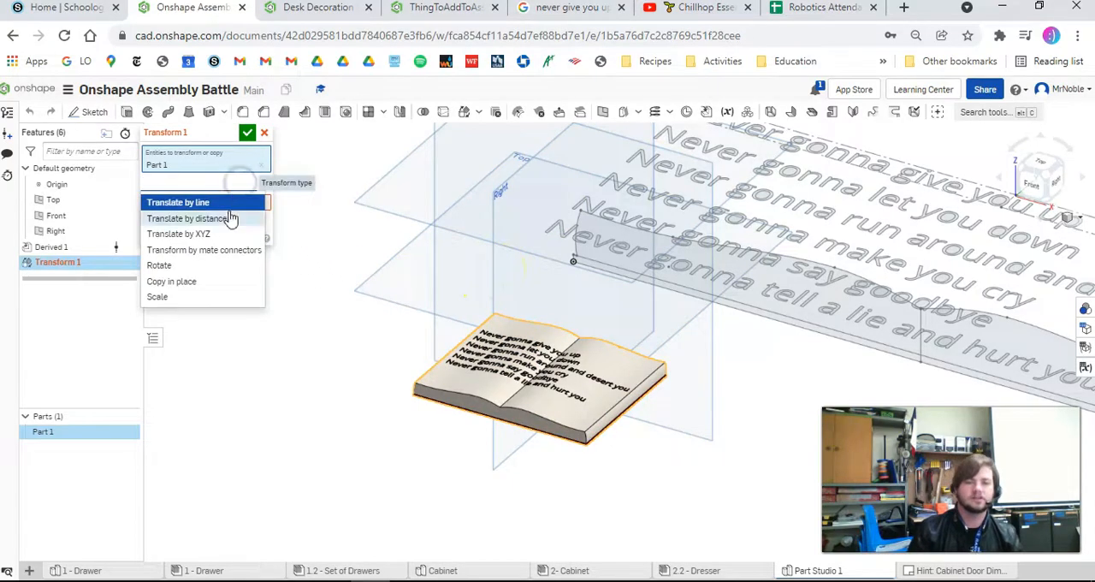
{"action": "mouse_move", "coordinate": [199, 297]}
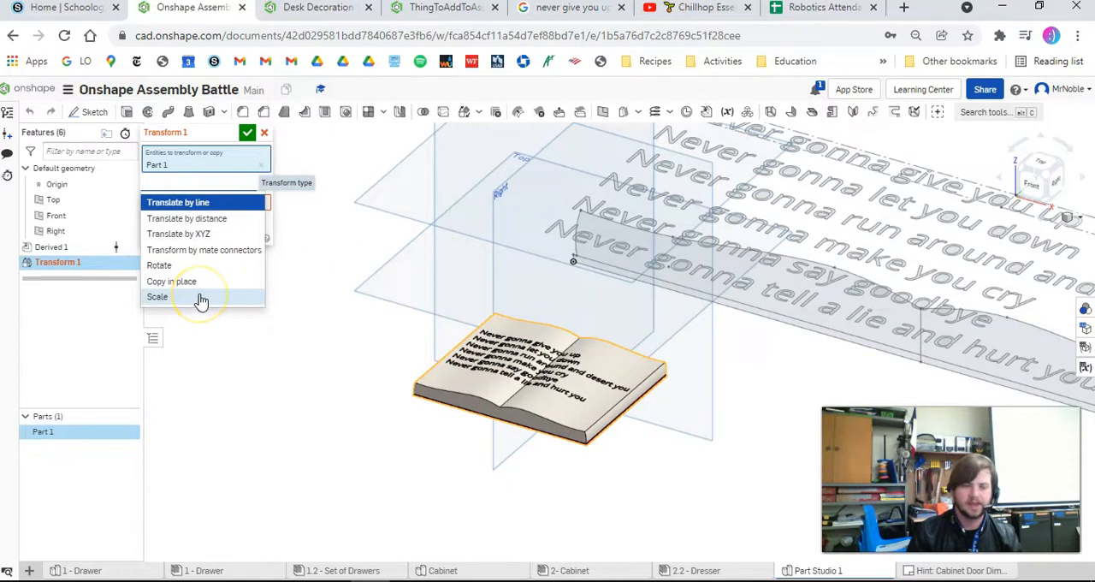
{"action": "left_click", "coordinate": [158, 296]}
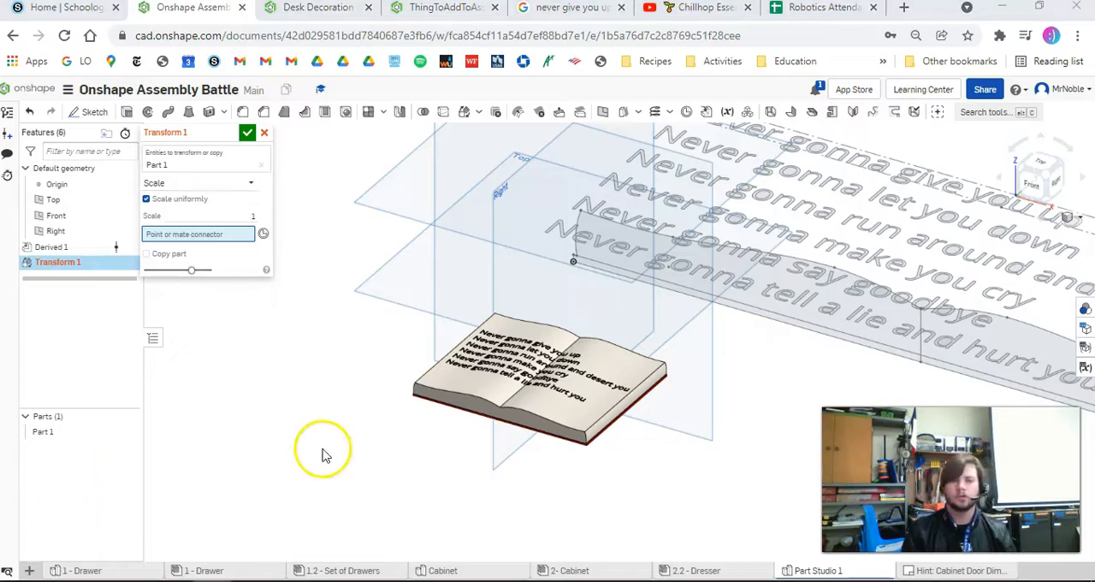
{"action": "mouse_move", "coordinate": [323, 448]}
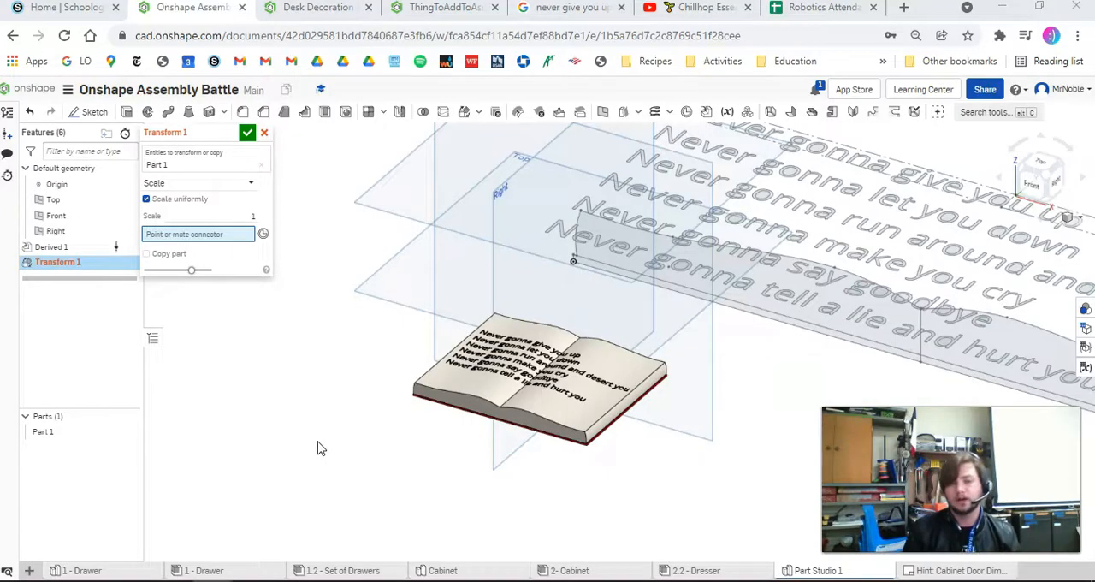
{"action": "left_click", "coordinate": [197, 234]}
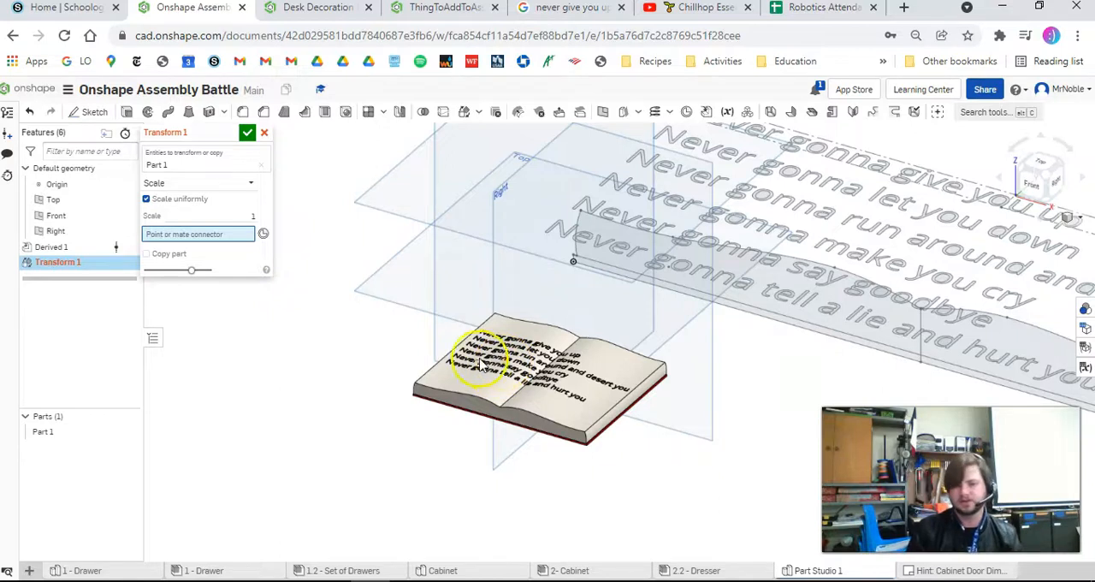
{"action": "left_click", "coordinate": [590, 449]}
{"action": "type", "text": "2.5"}
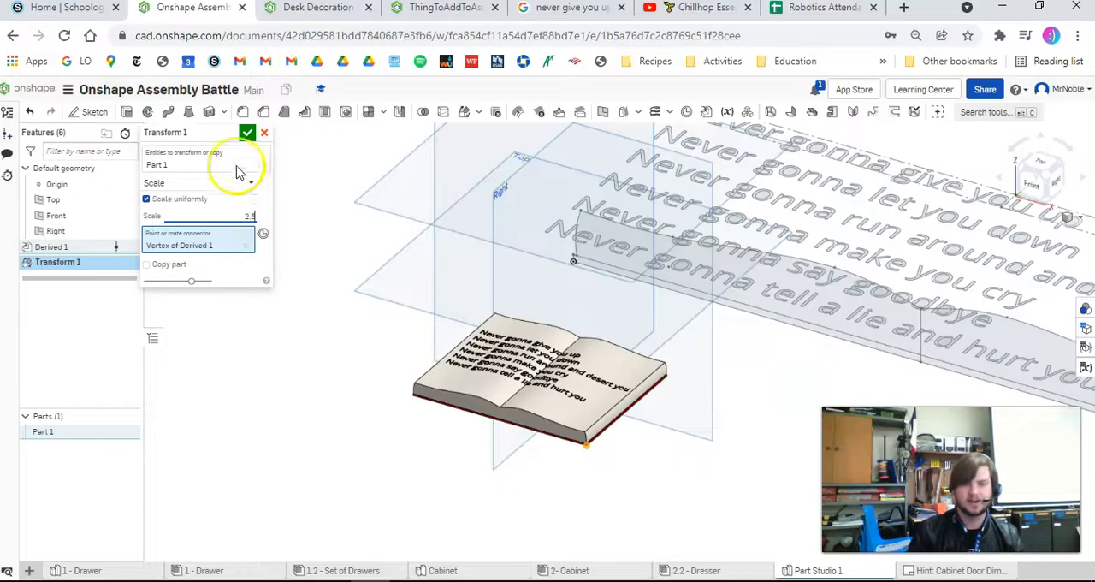
{"action": "left_click", "coordinate": [247, 133]}
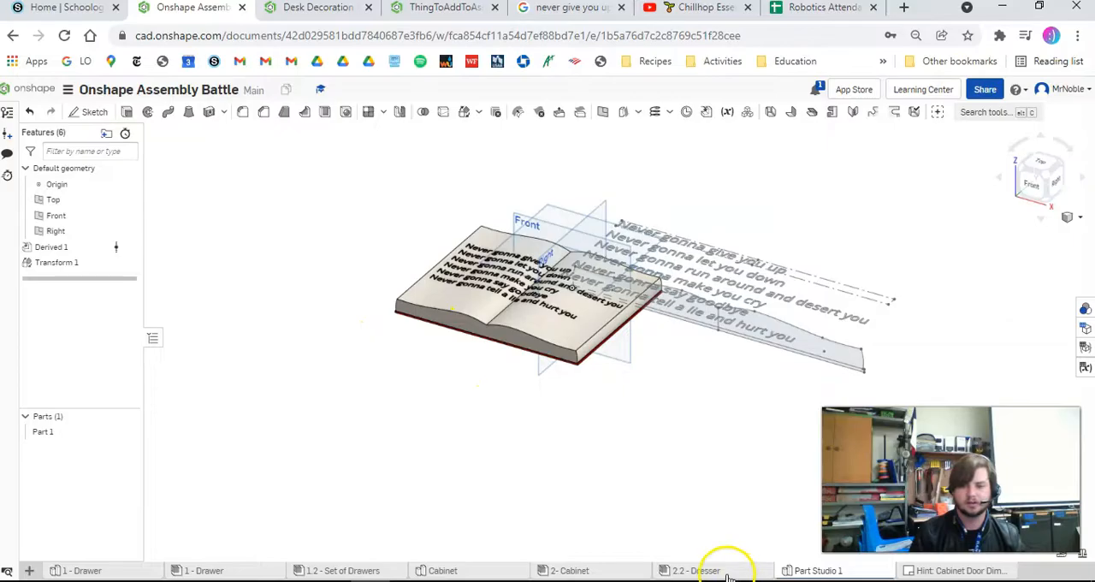
Step: Insert the scaled book Part 1 into the 2.2 - Dresser assembly atop the dresser
{"action": "left_click", "coordinate": [696, 571]}
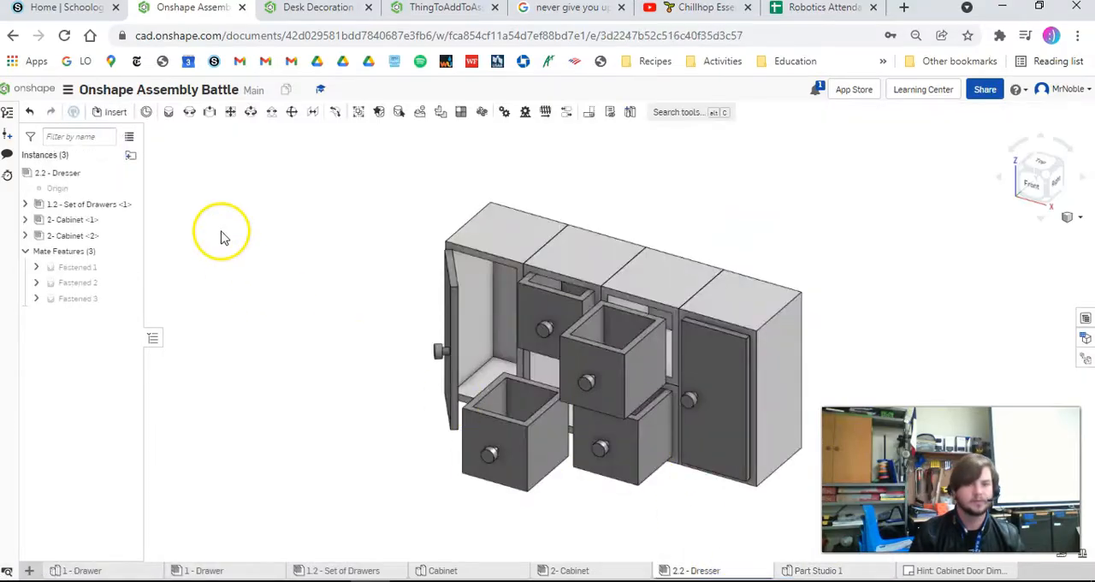
{"action": "left_click", "coordinate": [116, 111]}
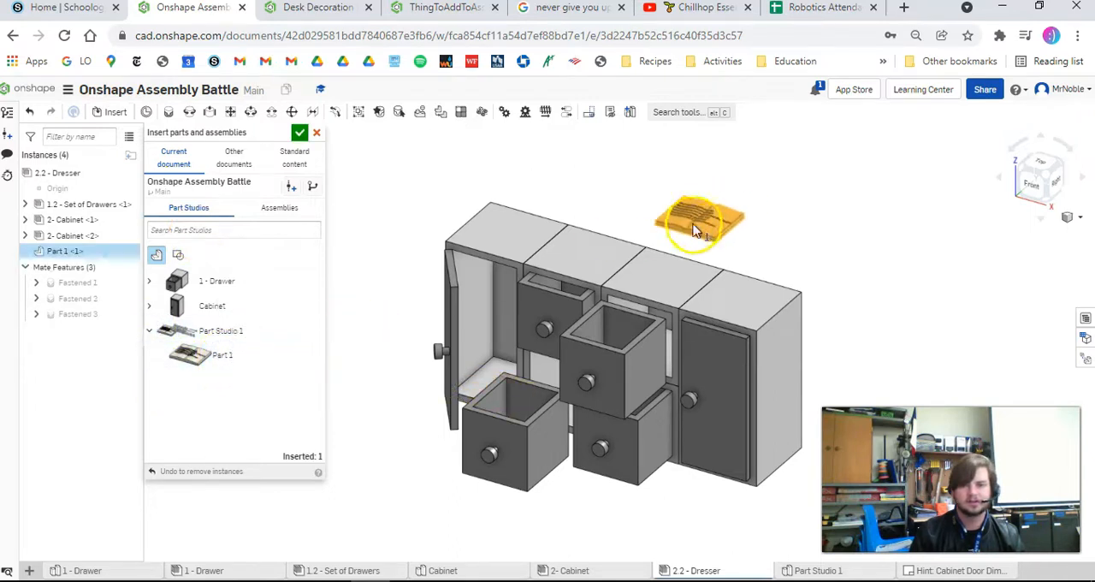
{"action": "left_click_drag", "start_coordinate": [697, 222], "coordinate": [863, 239]}
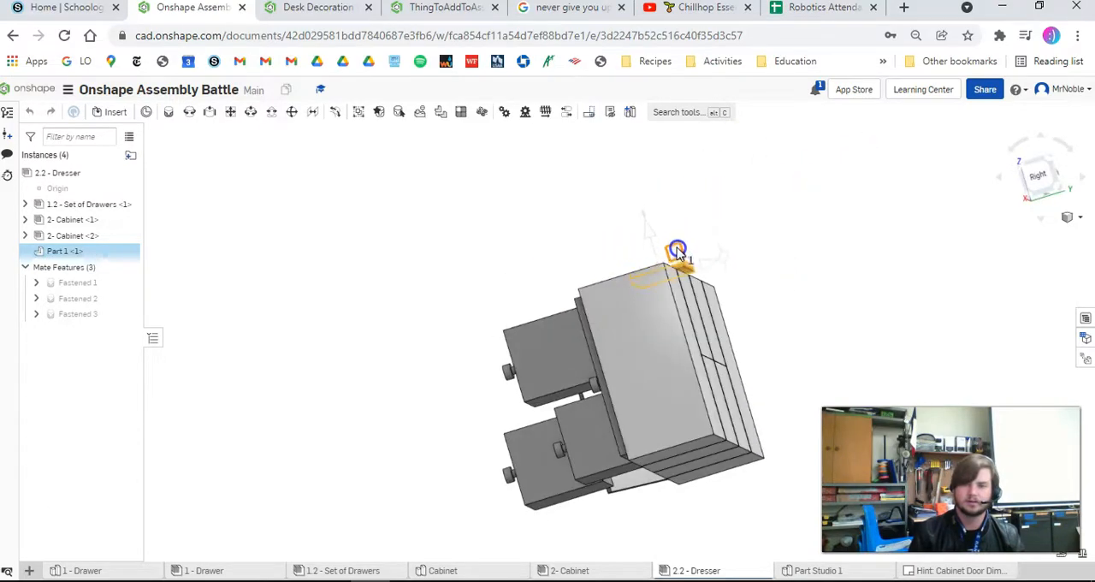
{"action": "left_click_drag", "start_coordinate": [677, 248], "coordinate": [870, 284]}
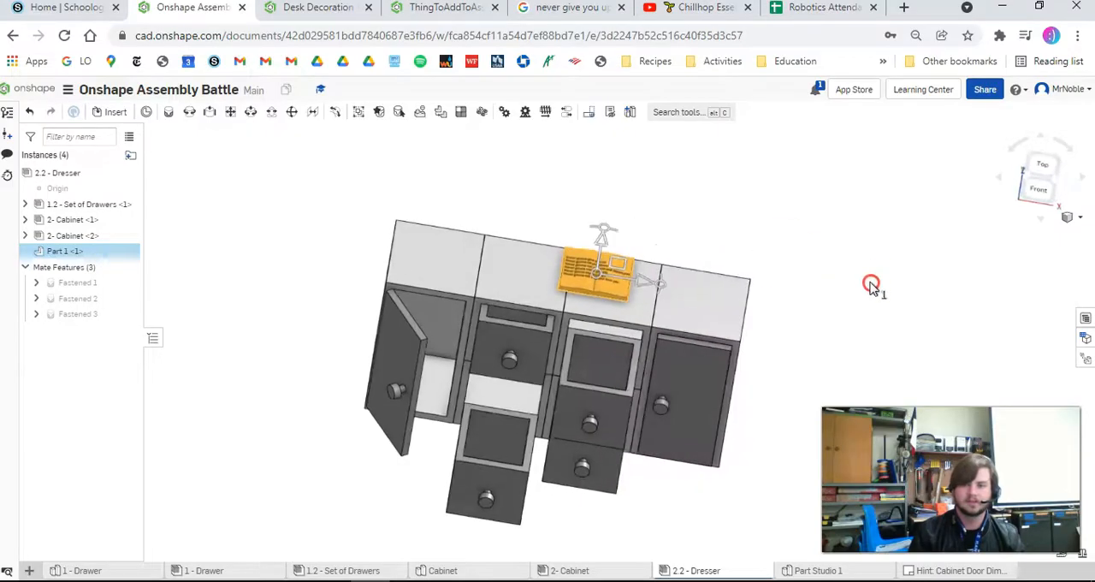